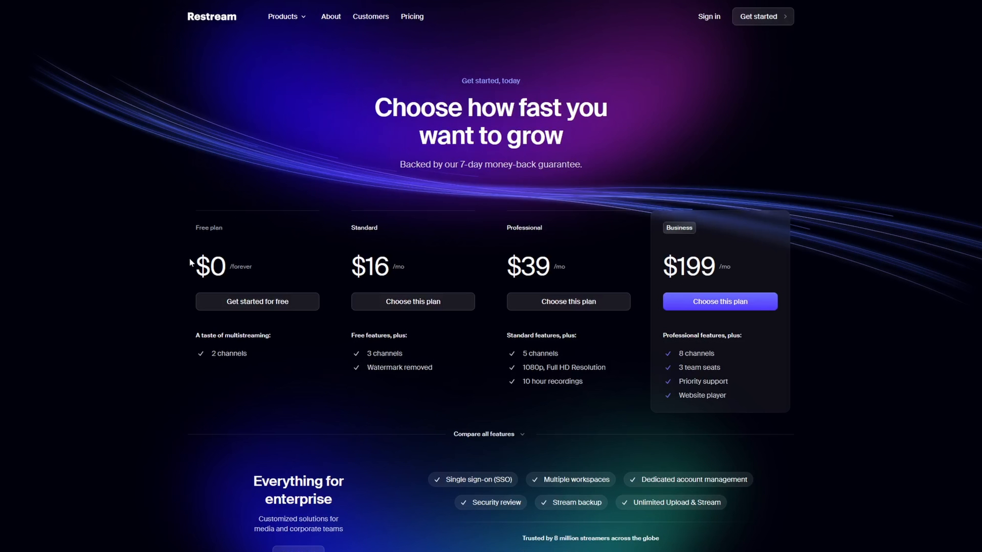
Step: Review Restream's pricing plans and bring up the Platforms list of streaming destinations
drag(191, 262, 247, 374)
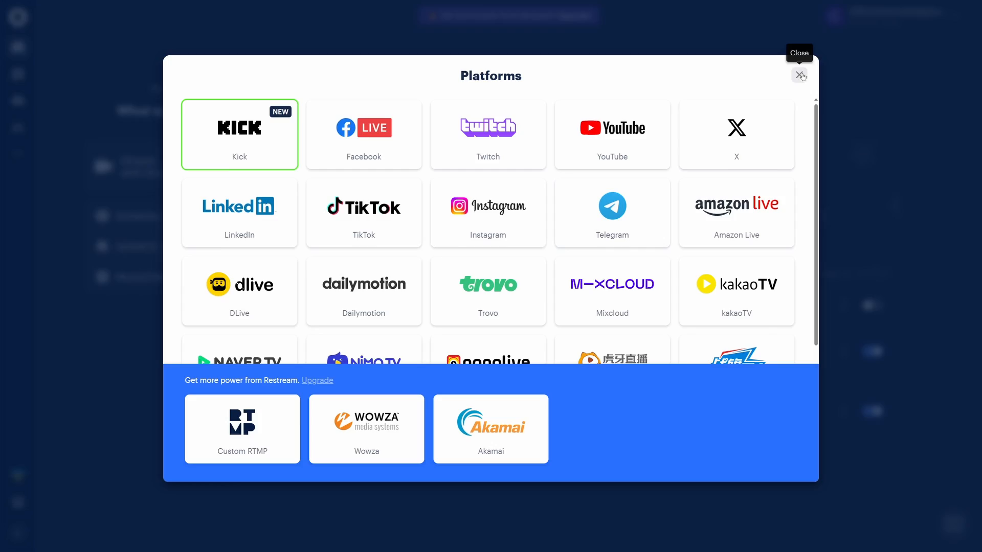
Step: Close the Platforms list and disable the YouTube channel, leaving only Twitch active
click(799, 75)
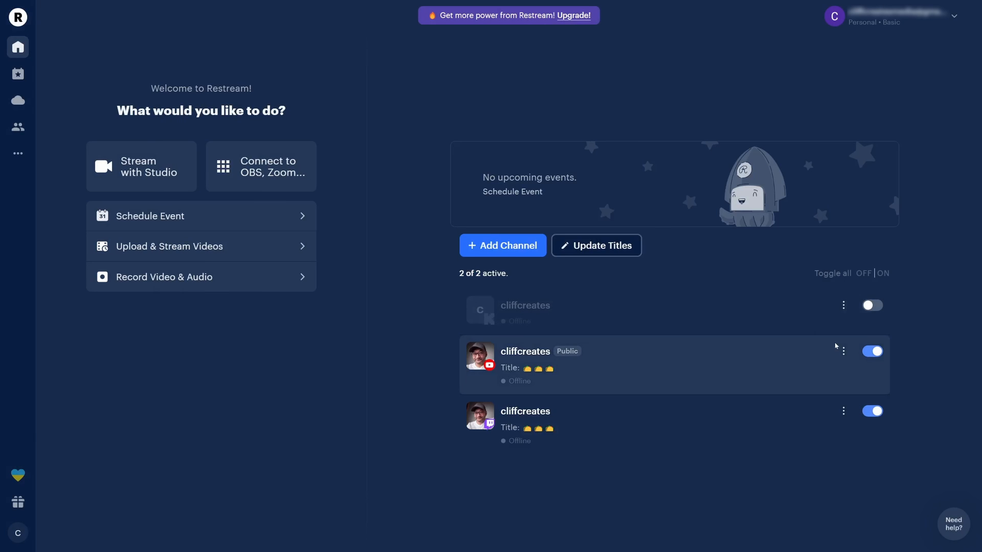
click(872, 351)
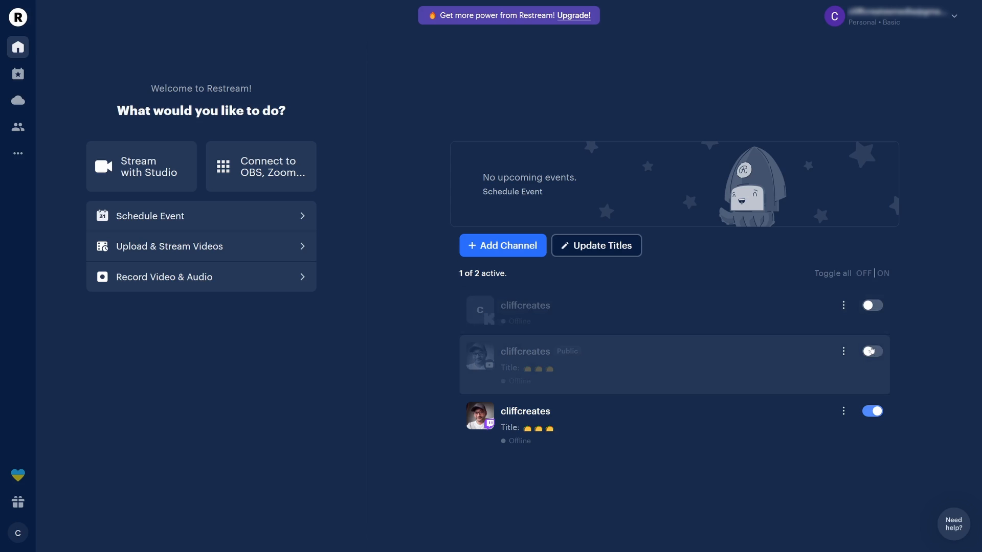
click(871, 351)
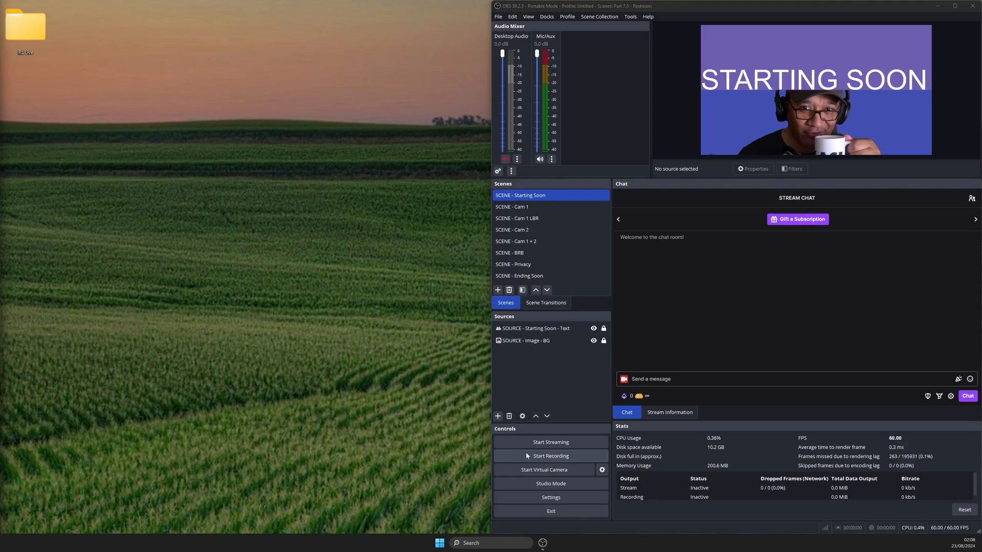
Step: Select Restream.io as the streaming service in OBS Stream settings
click(550, 497)
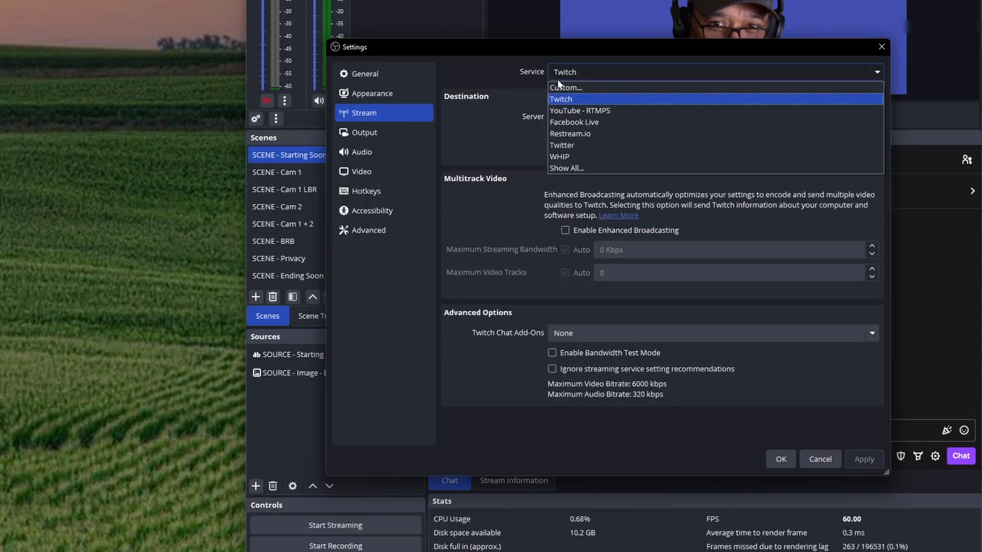
click(569, 134)
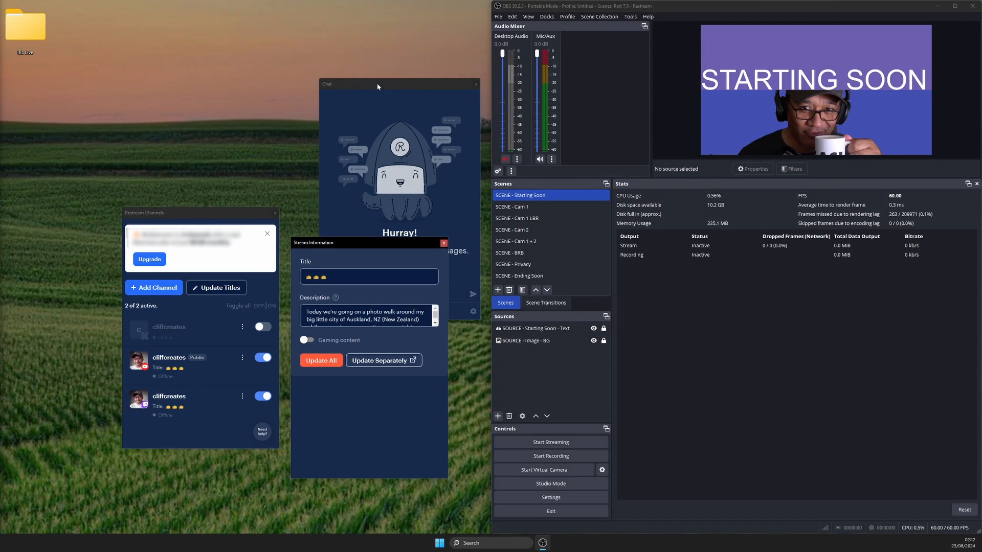
Step: Dock the Restream Channels panel, check the stream title and description, and switch Kick off
click(547, 16)
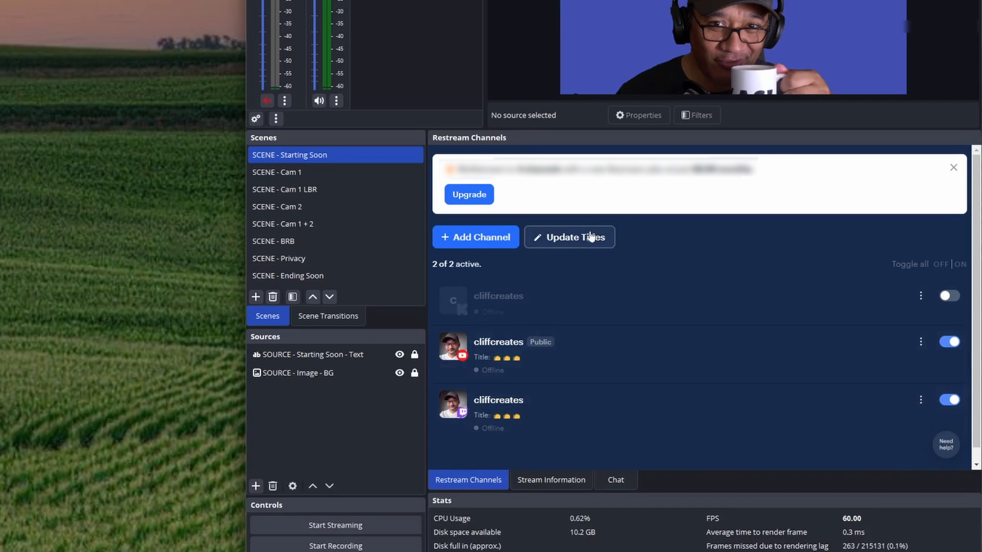
click(569, 237)
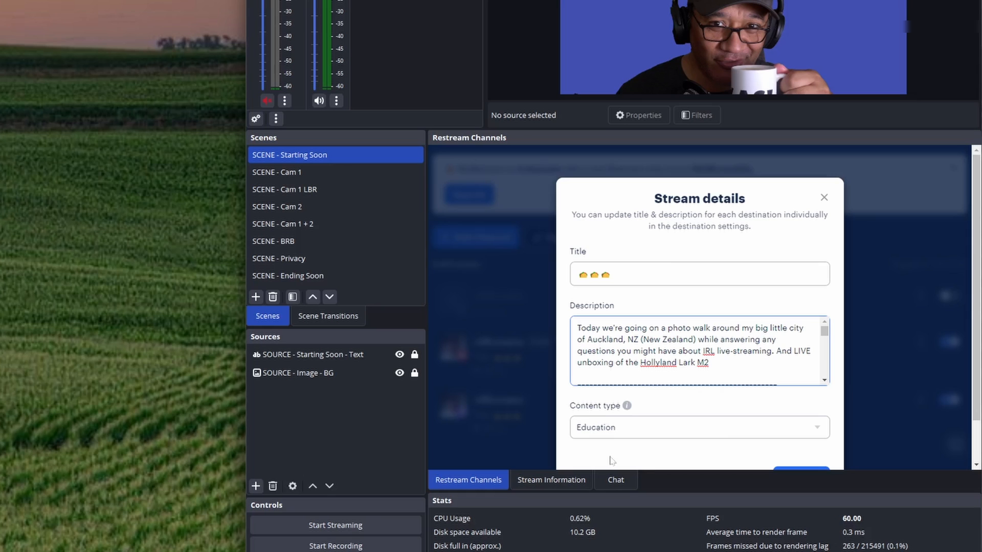
click(823, 197)
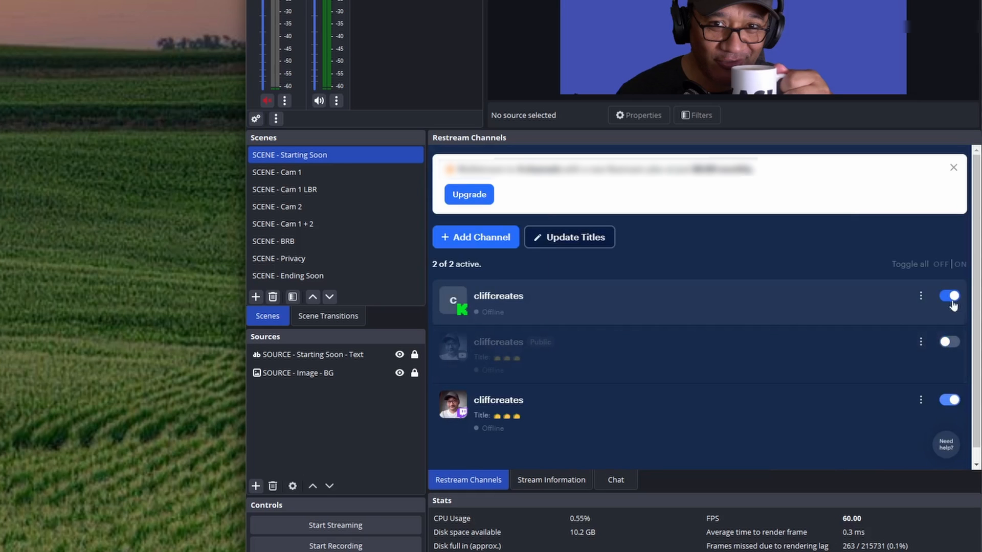
click(949, 296)
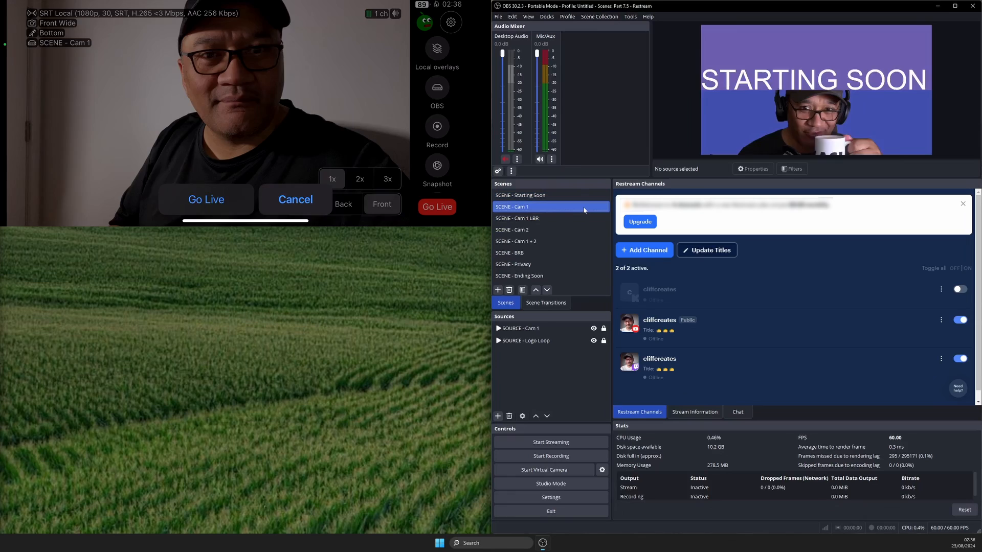
Step: Edit the Twitch title with category IRL, then save the YouTube title and description
click(206, 199)
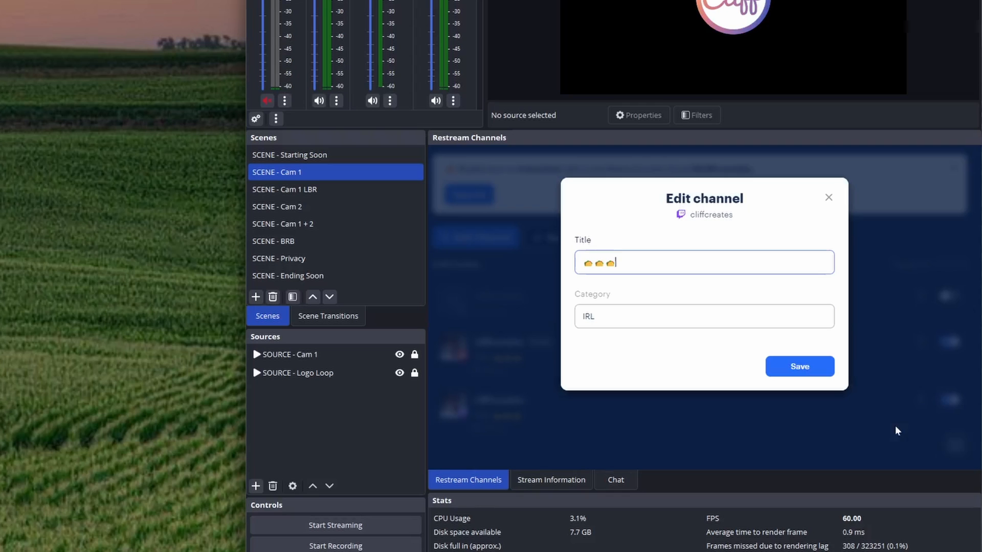
click(703, 315)
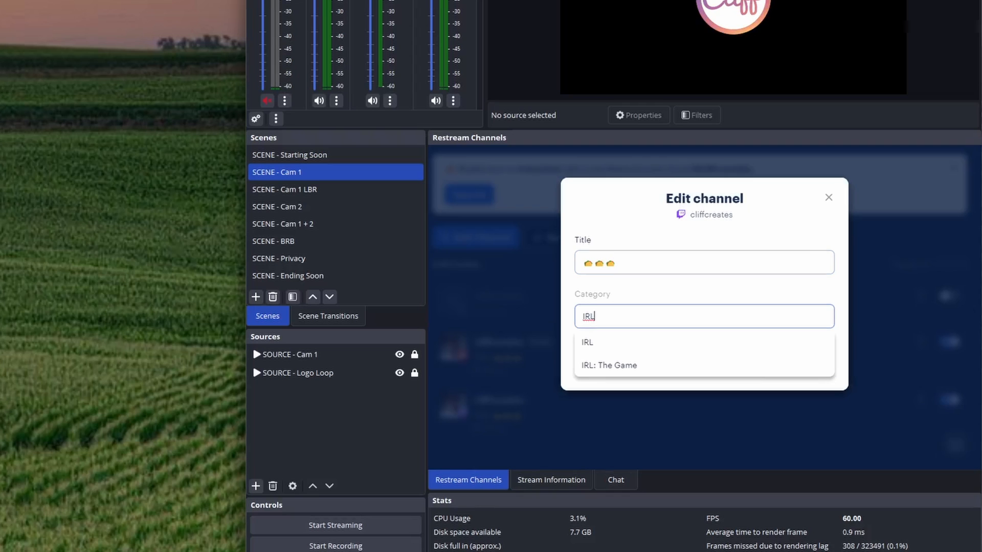
click(827, 198)
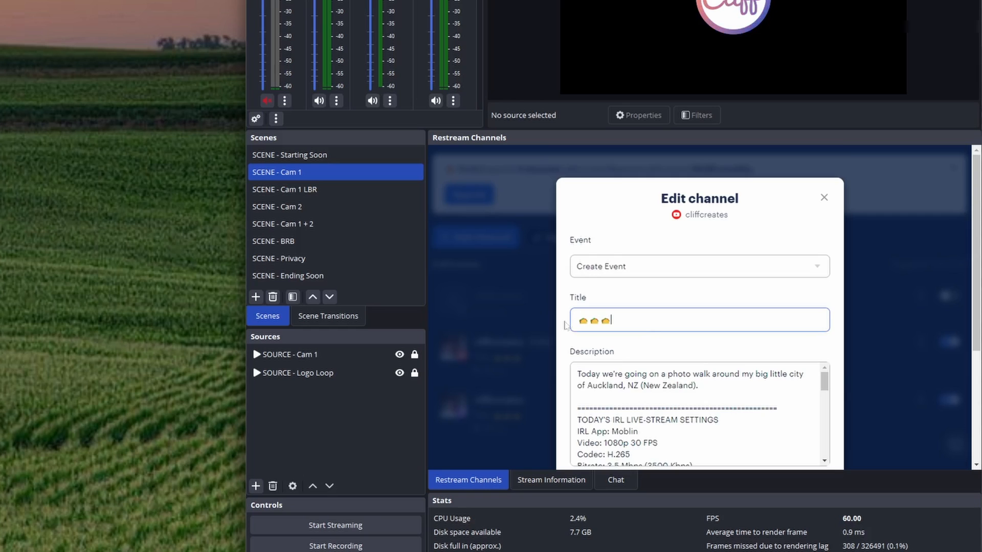
click(697, 378)
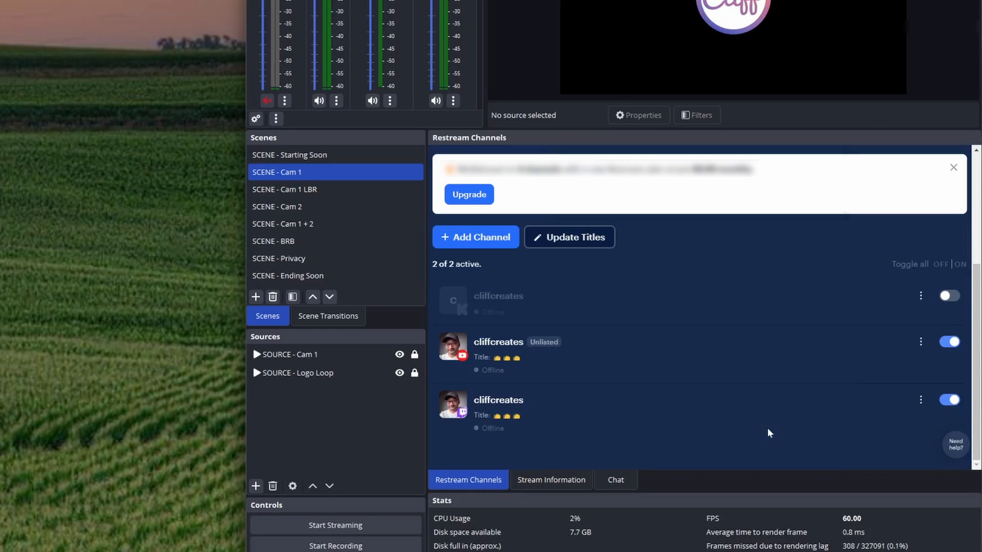
click(949, 400)
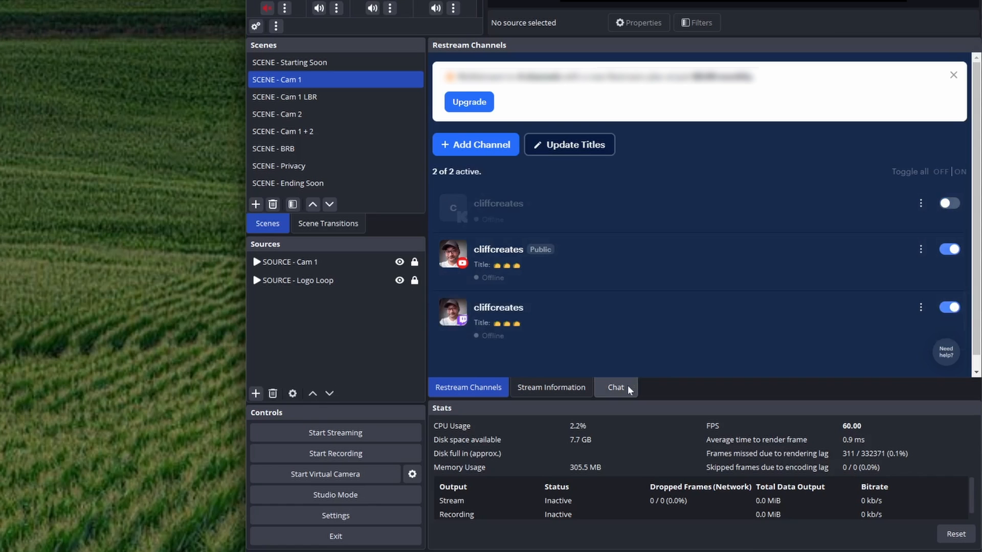
Step: Switch the Restream dock to its Chat tab
click(614, 387)
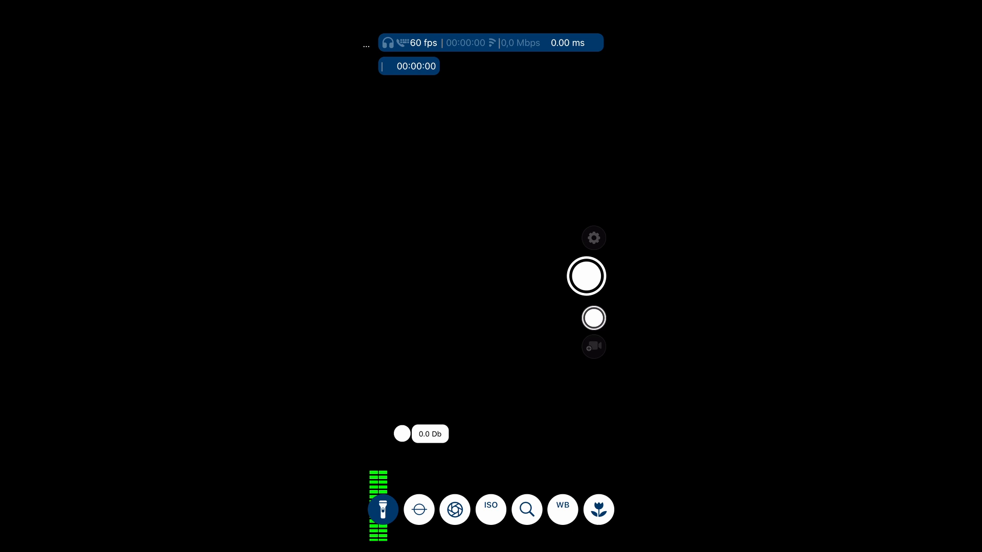
Step: Add a web widget layer named 'Restream Chat' loading the Restream chat URL
click(593, 237)
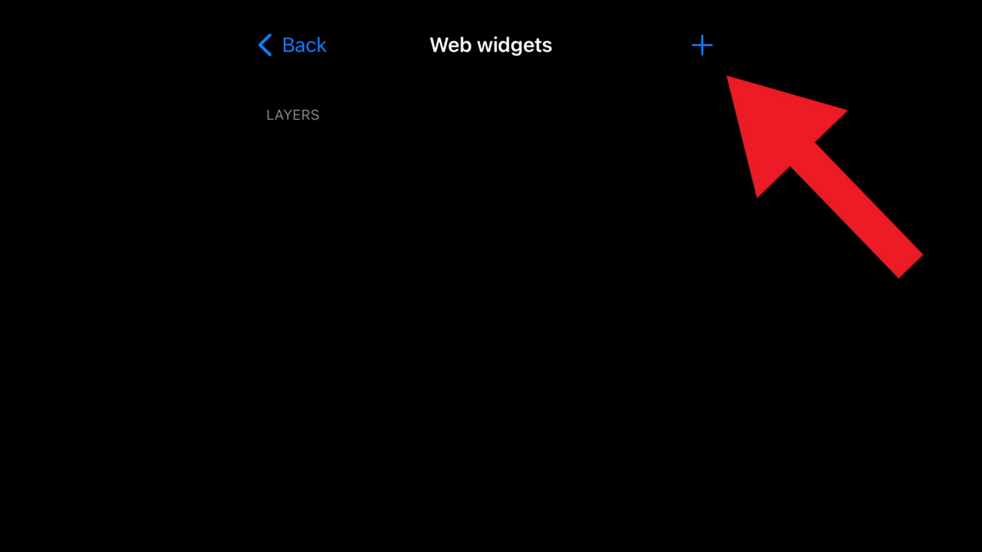
click(703, 45)
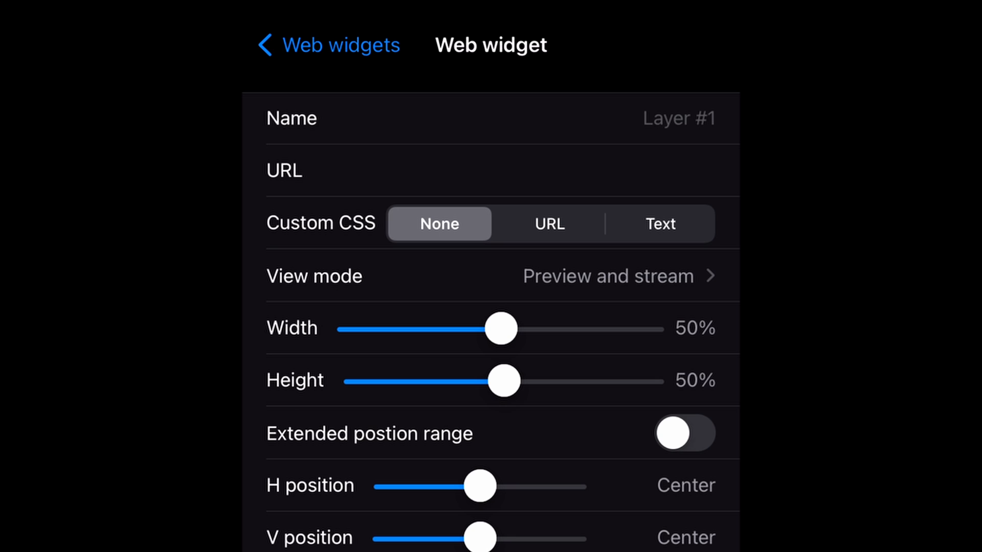
text(Restream Chat)
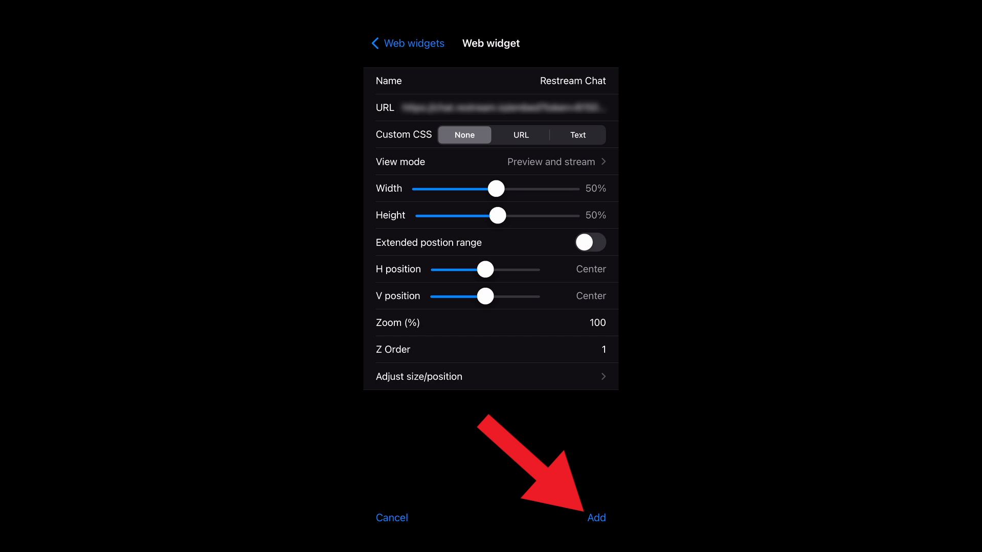
click(595, 518)
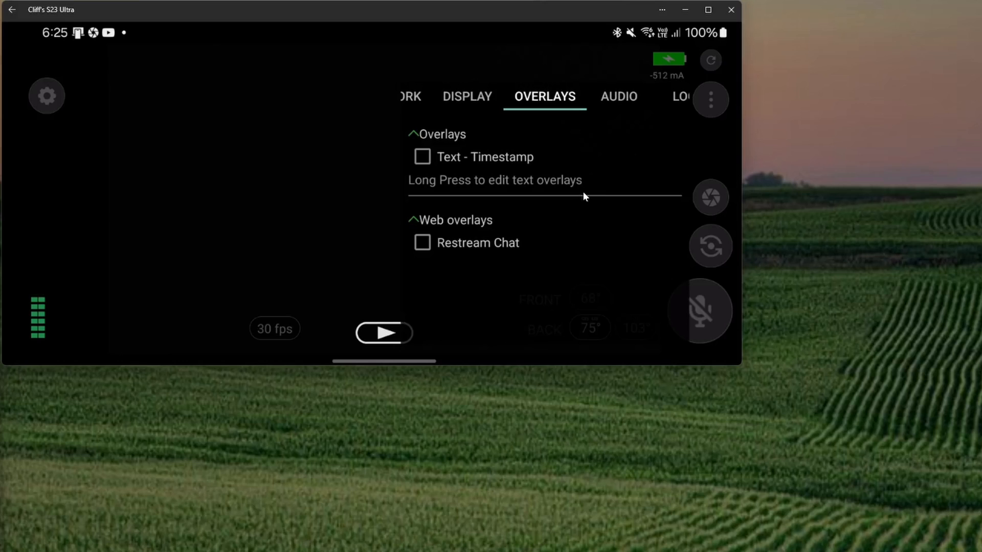
Step: Tick Restream Chat under Web overlays in the OVERLAYS tab
click(422, 243)
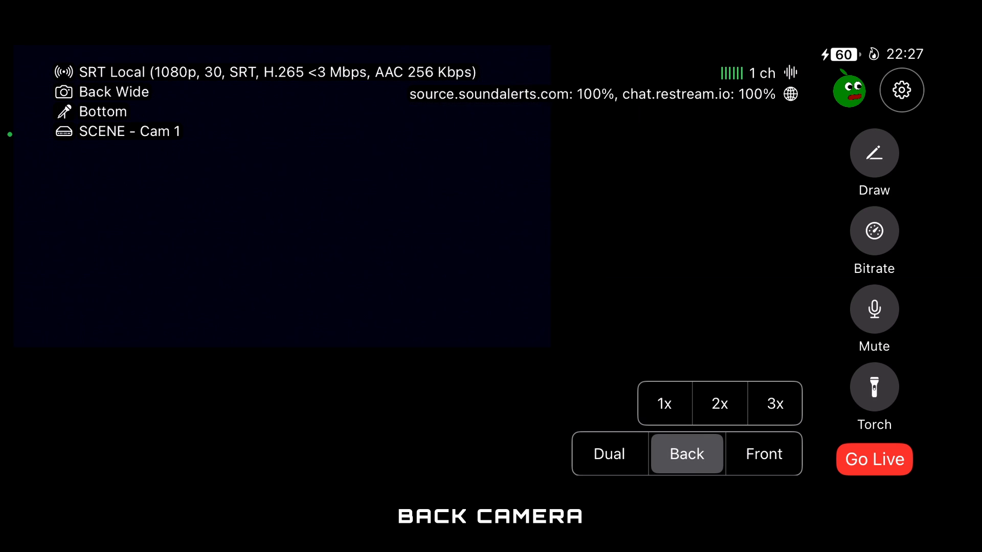
Step: Enter the Kick channel name in the Moblin stream's chat settings
click(764, 453)
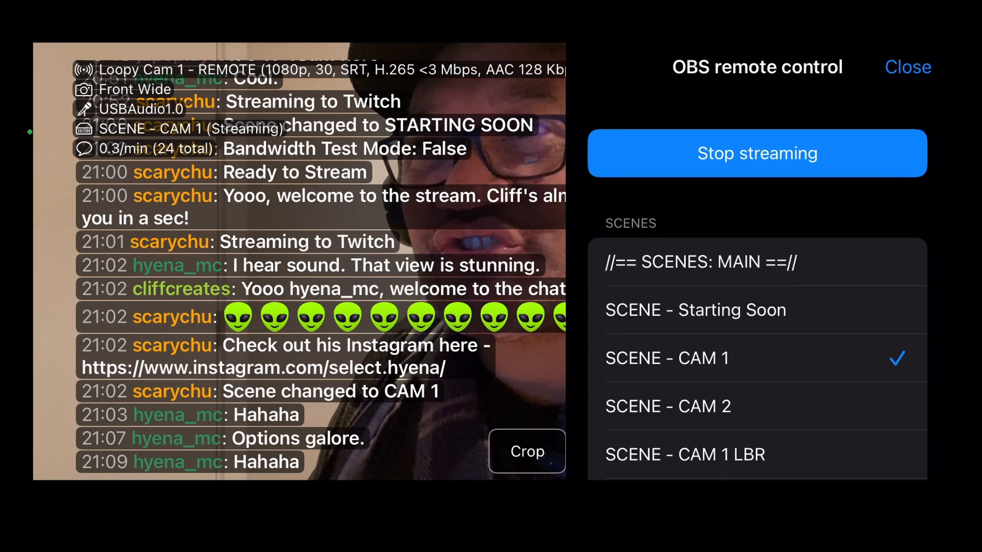
click(907, 67)
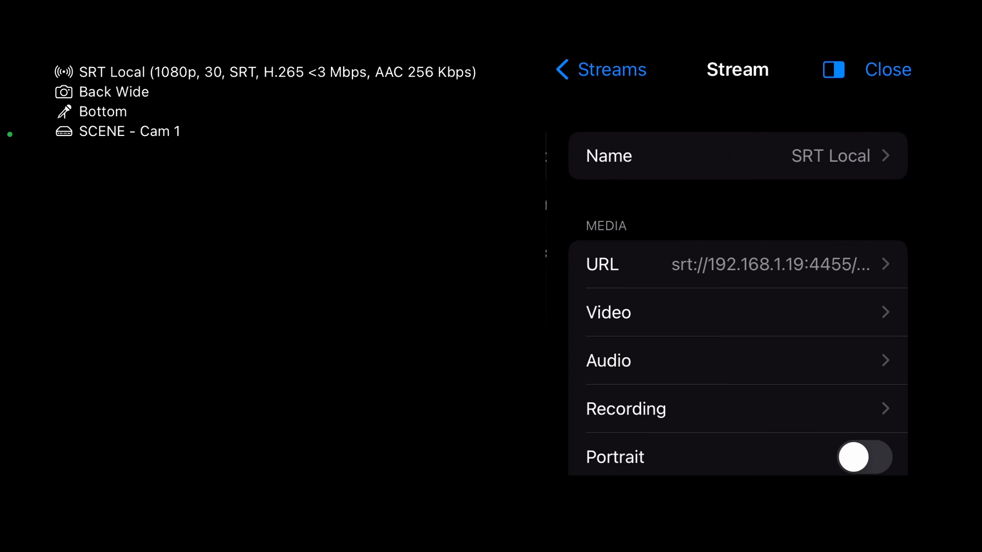
scroll(down, 3)
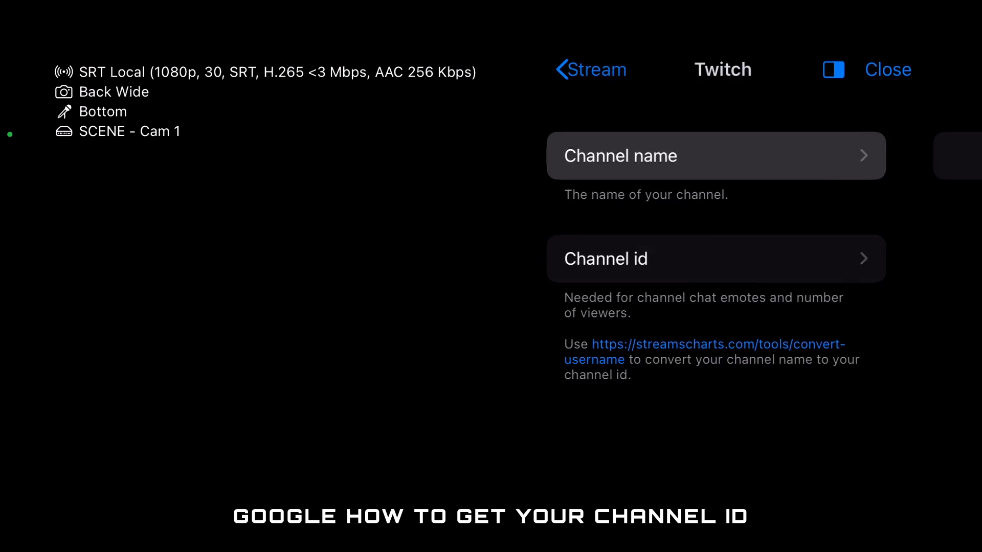
click(717, 259)
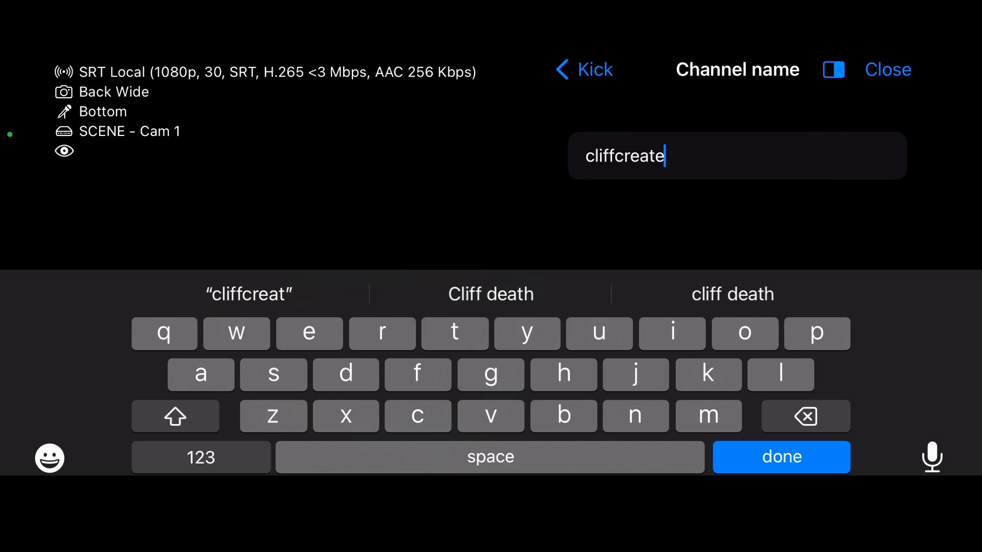
click(582, 69)
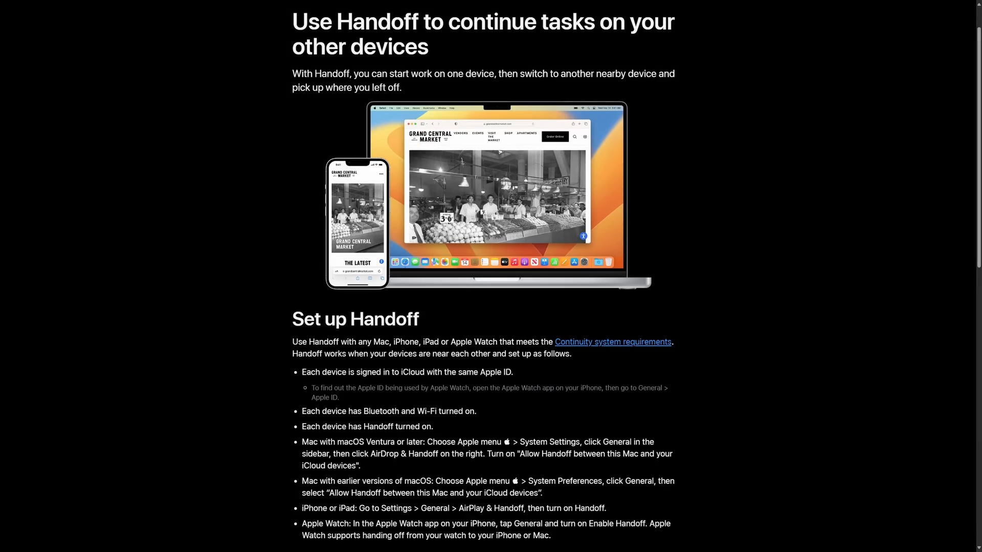
scroll(down, 3)
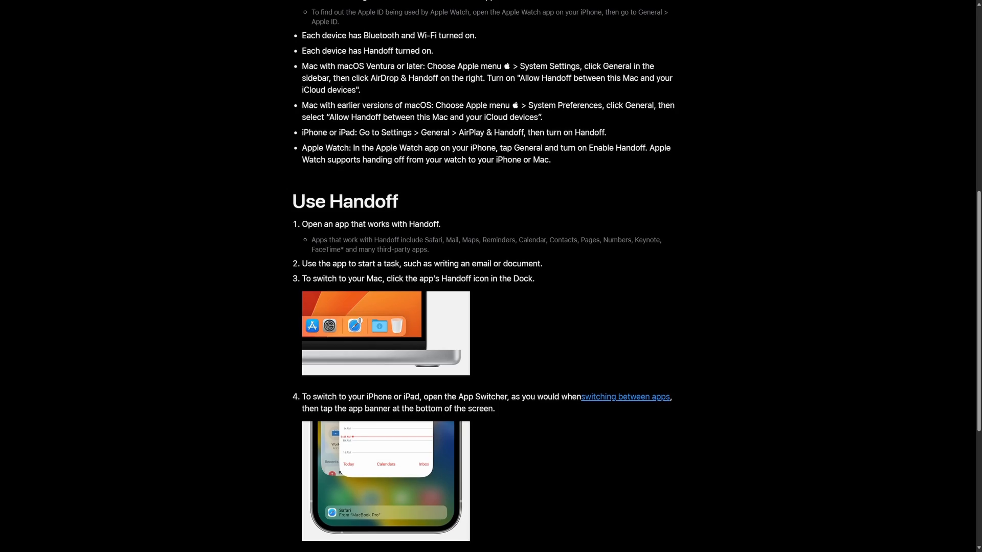